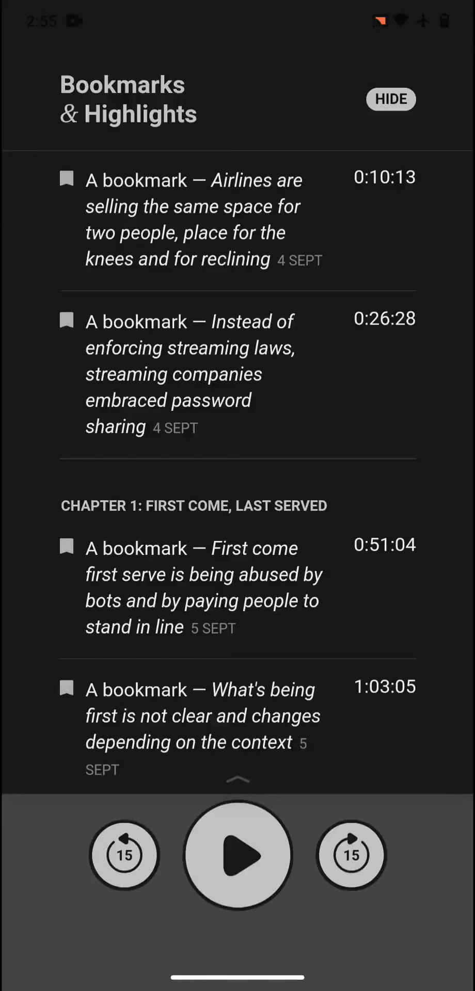
scroll(down, 3)
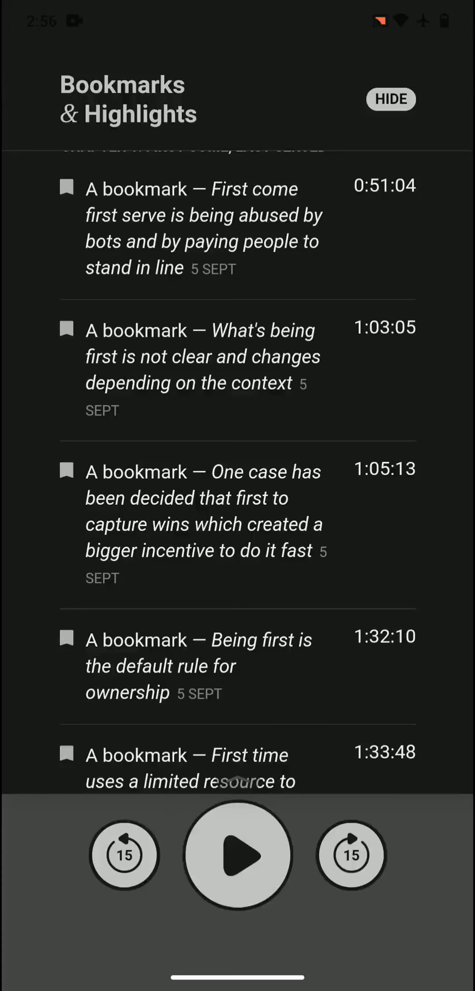
scroll(down, 3)
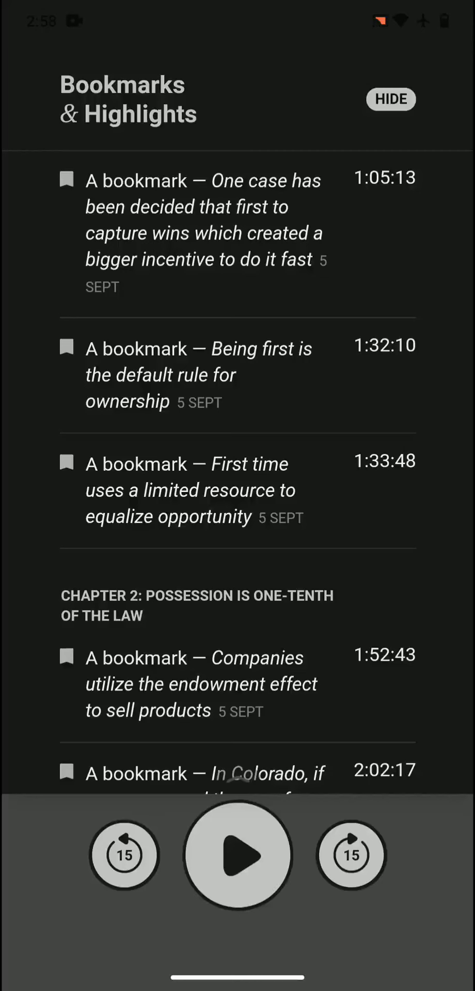
scroll(down, 3)
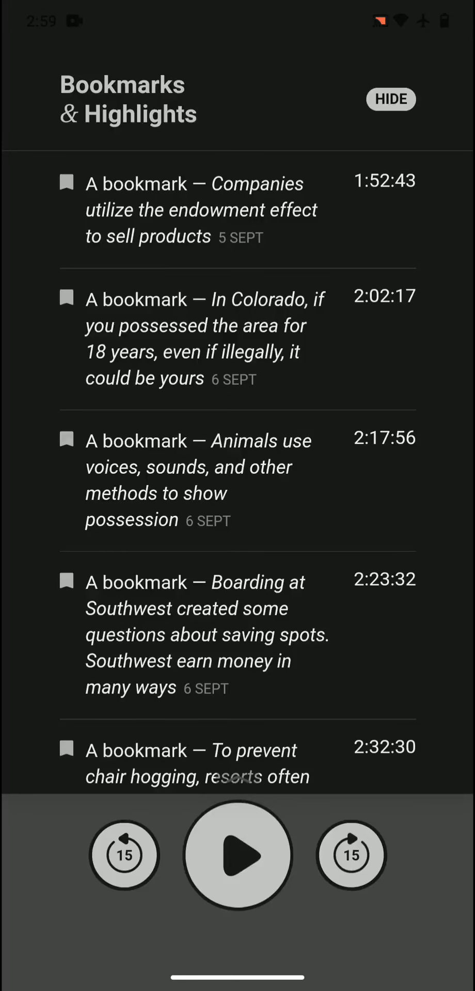
scroll(down, 3)
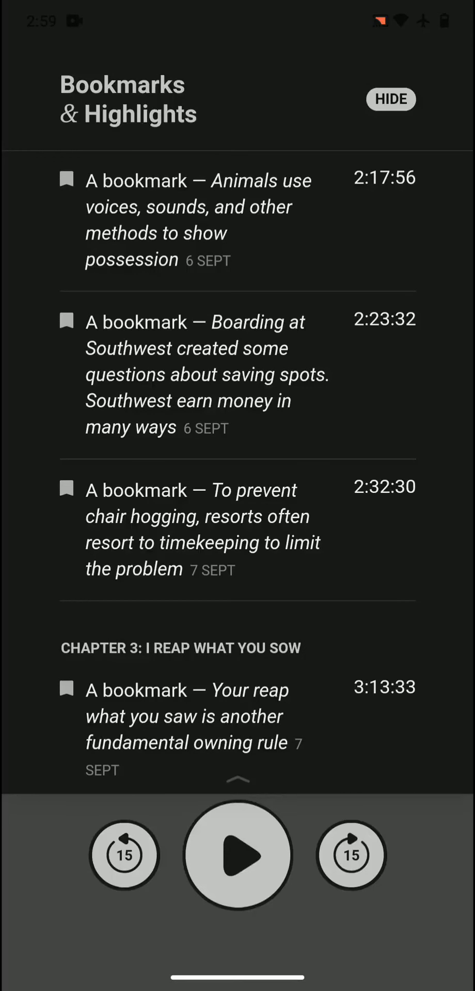
scroll(down, 3)
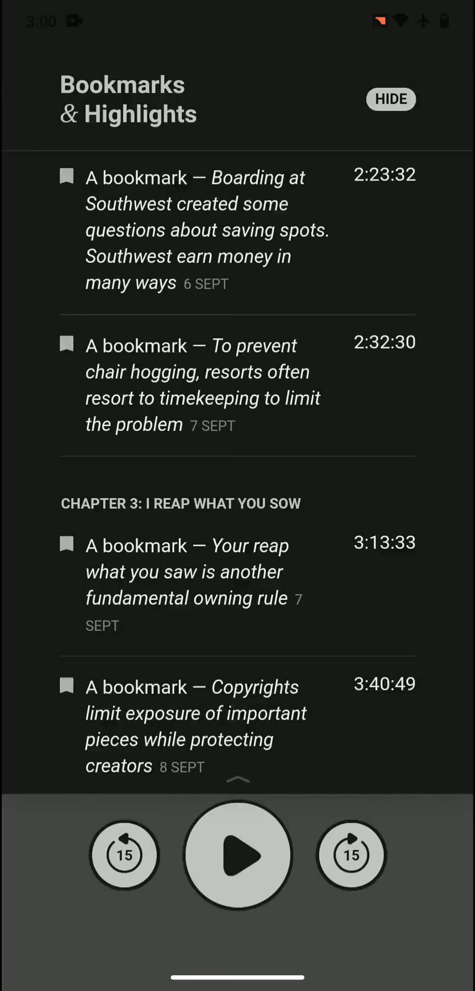
scroll(down, 3)
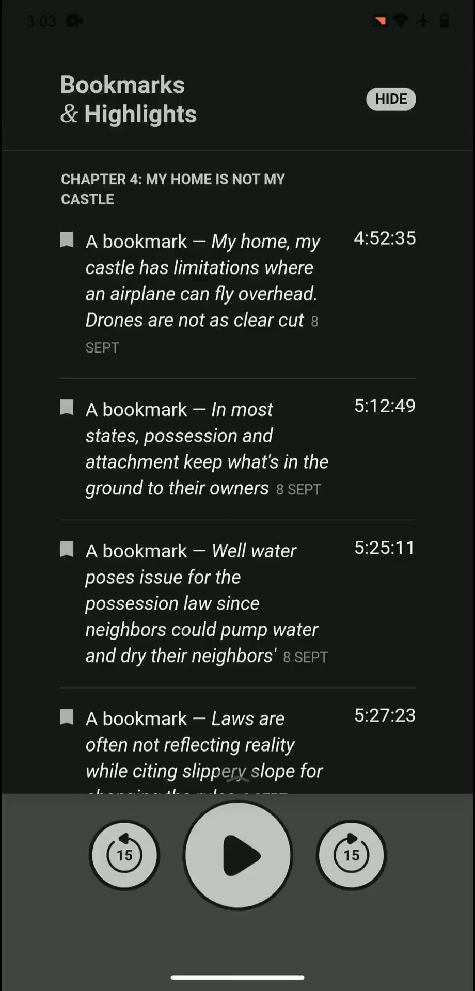
scroll(down, 3)
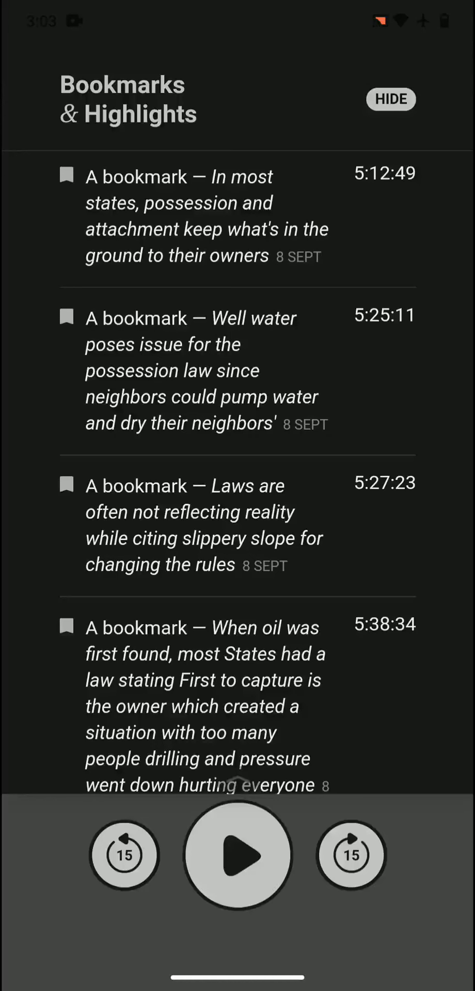
scroll(down, 3)
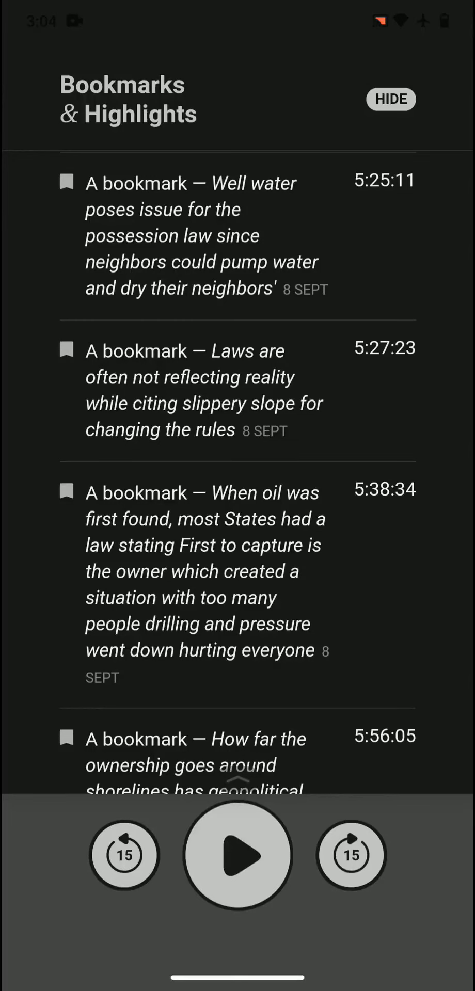
scroll(down, 3)
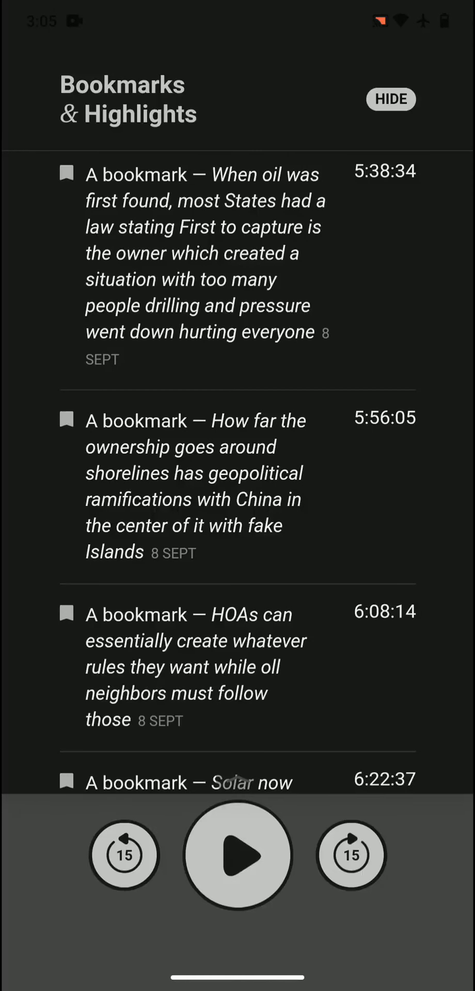
scroll(down, 3)
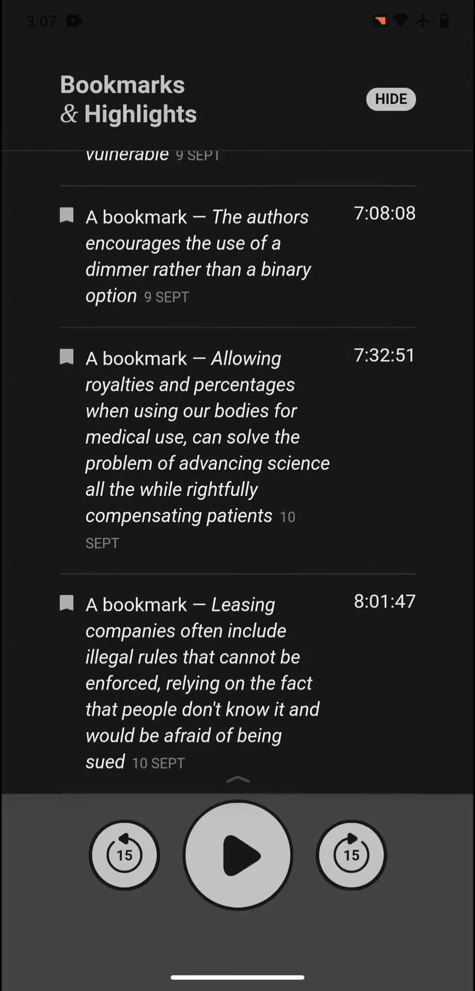
scroll(down, 3)
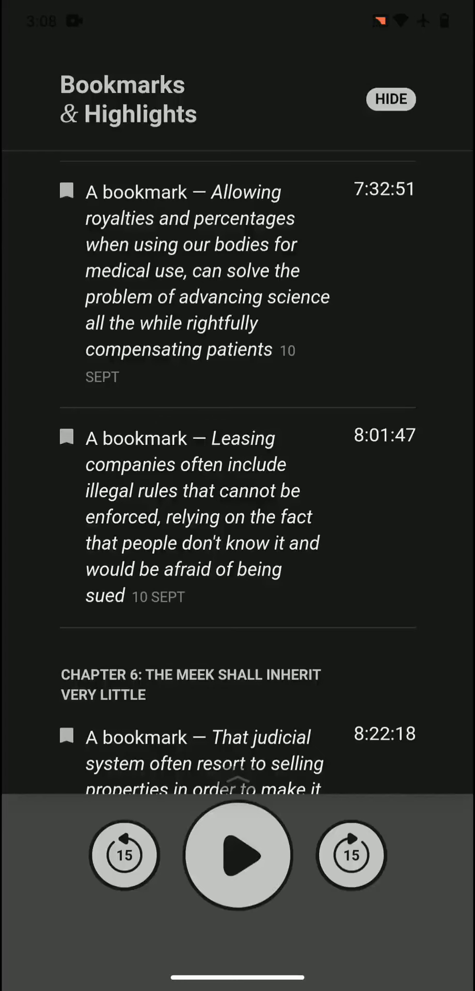
scroll(down, 3)
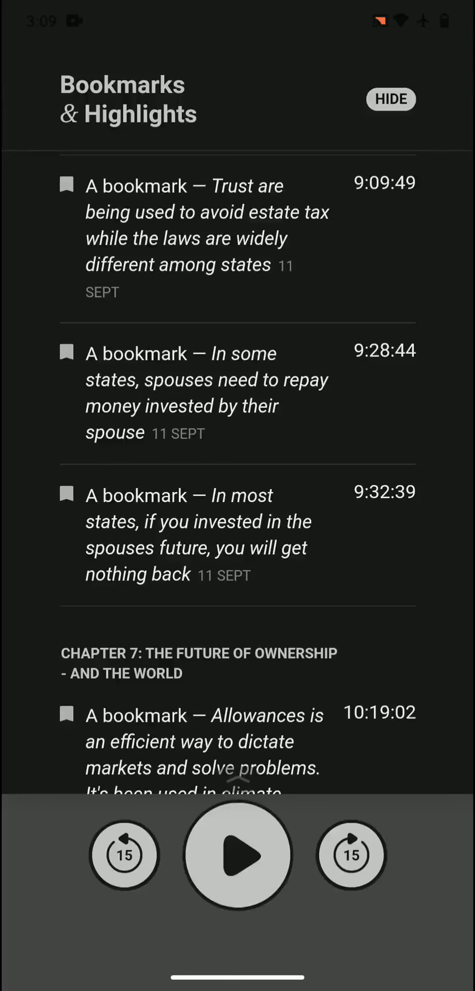
scroll(down, 3)
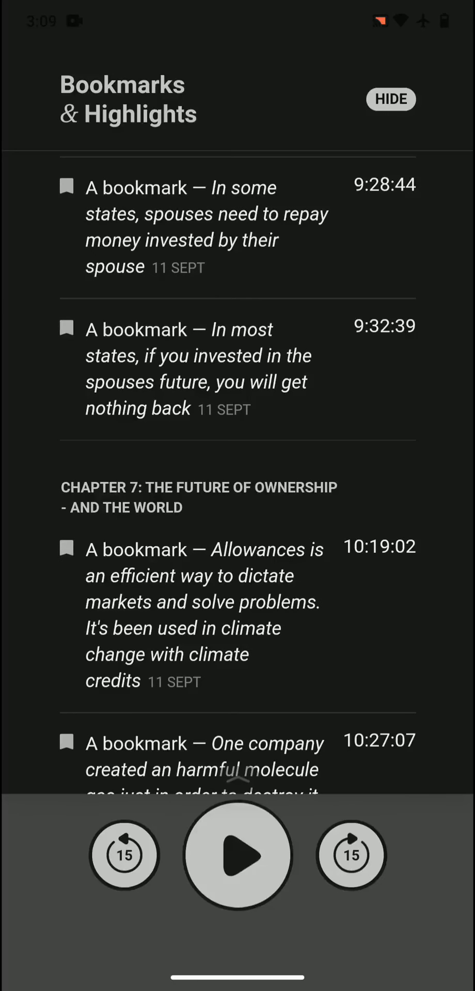